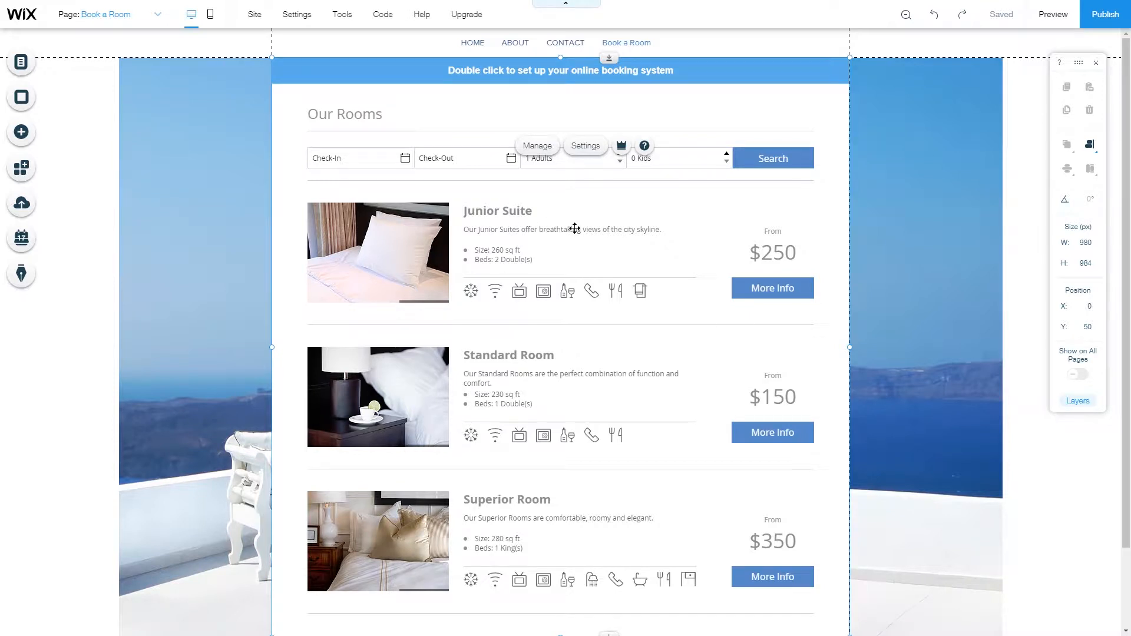
pyautogui.moveTo(537, 149)
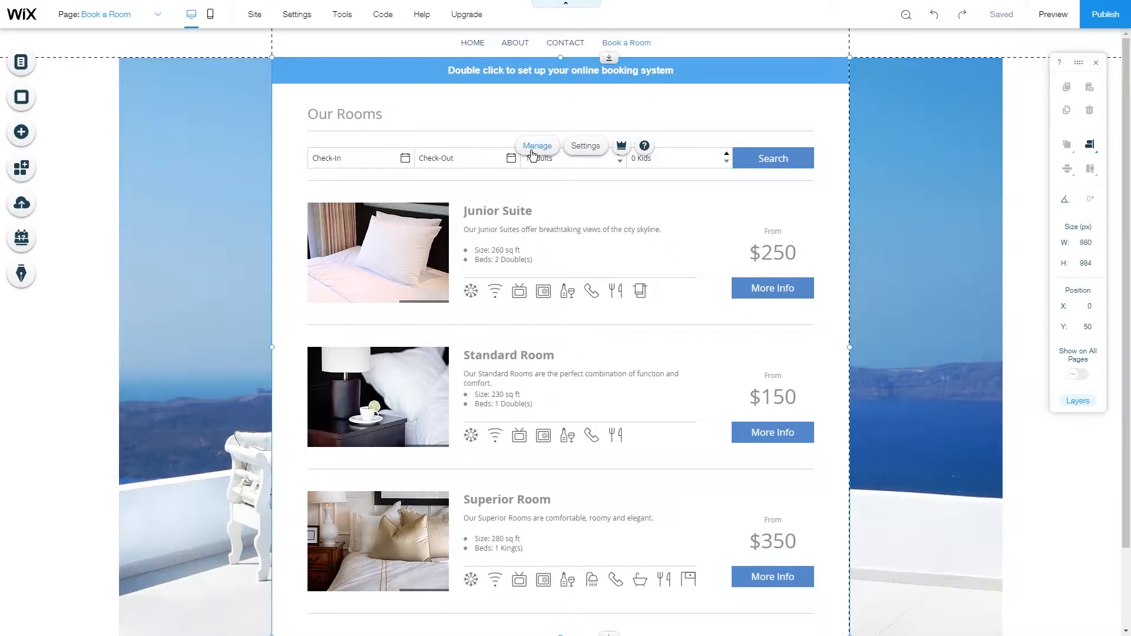
# - Open the booking widget's management dashboard and go to the empty Hotels rooms page
pyautogui.click(537, 146)
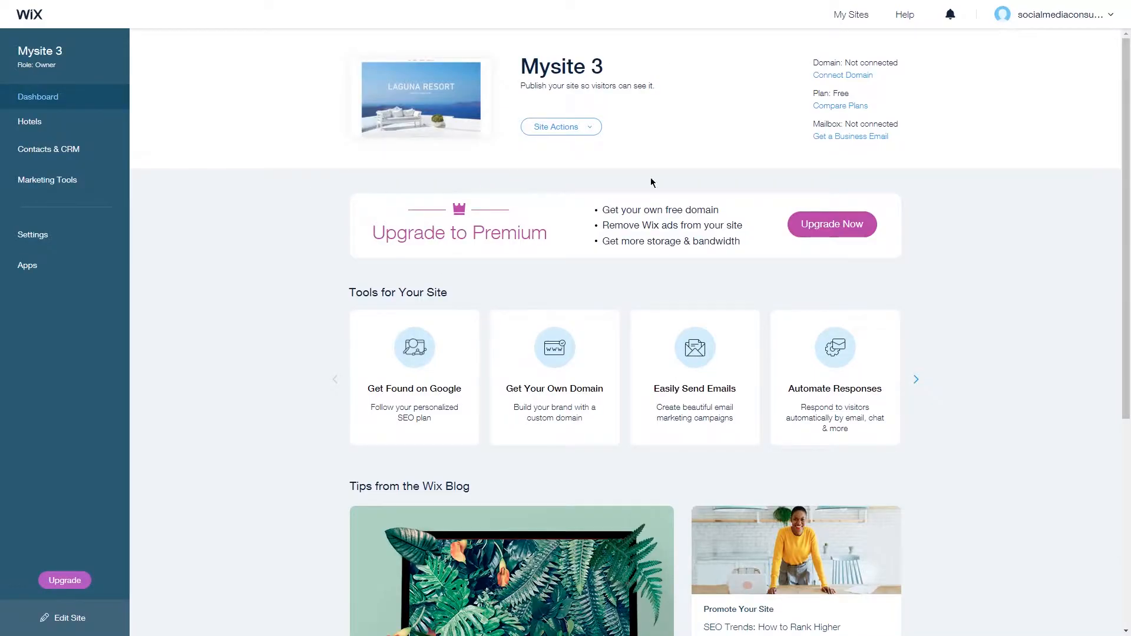
pyautogui.click(30, 122)
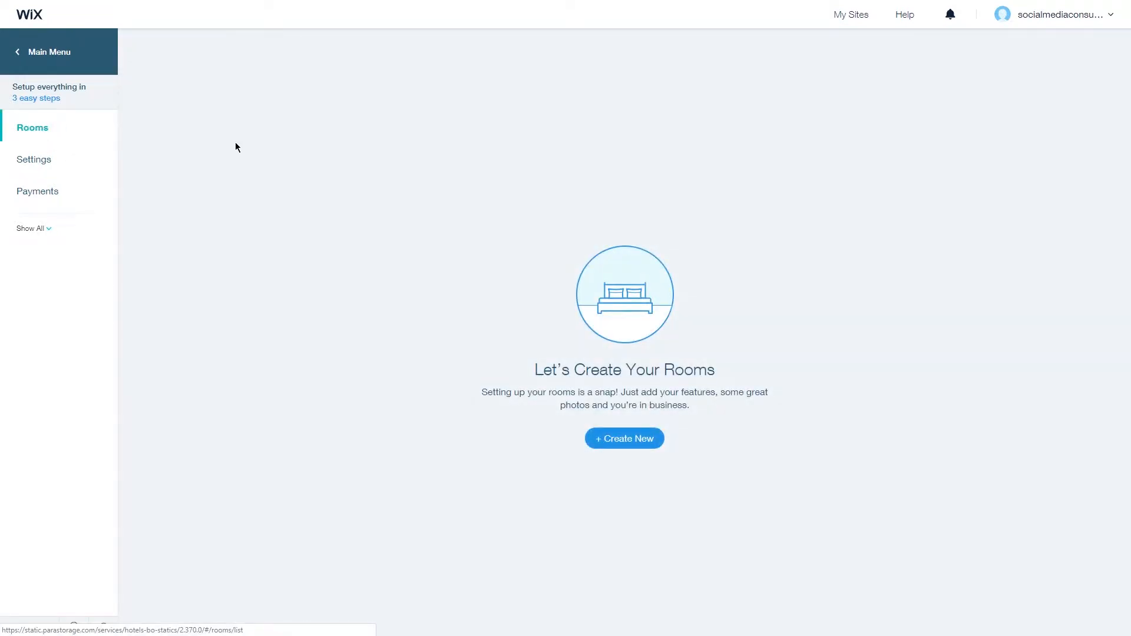
# - Create a room type 'Deluxe' with 4 units, 4 max guests, 2 kids, 35 square meters
pyautogui.click(623, 438)
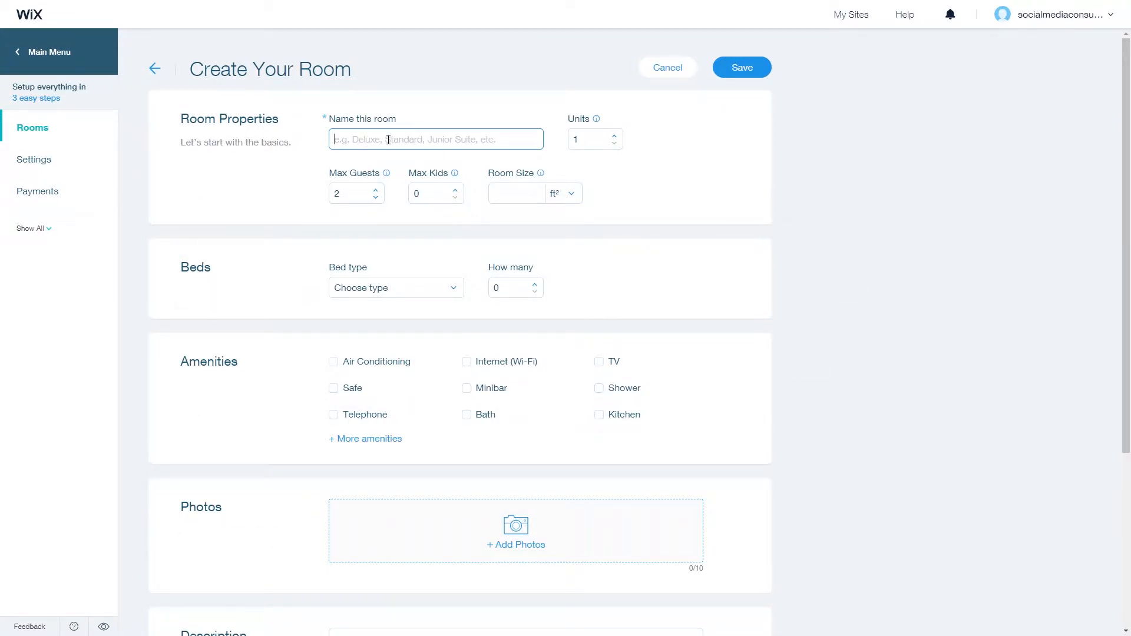
pyautogui.write('Deluxe')
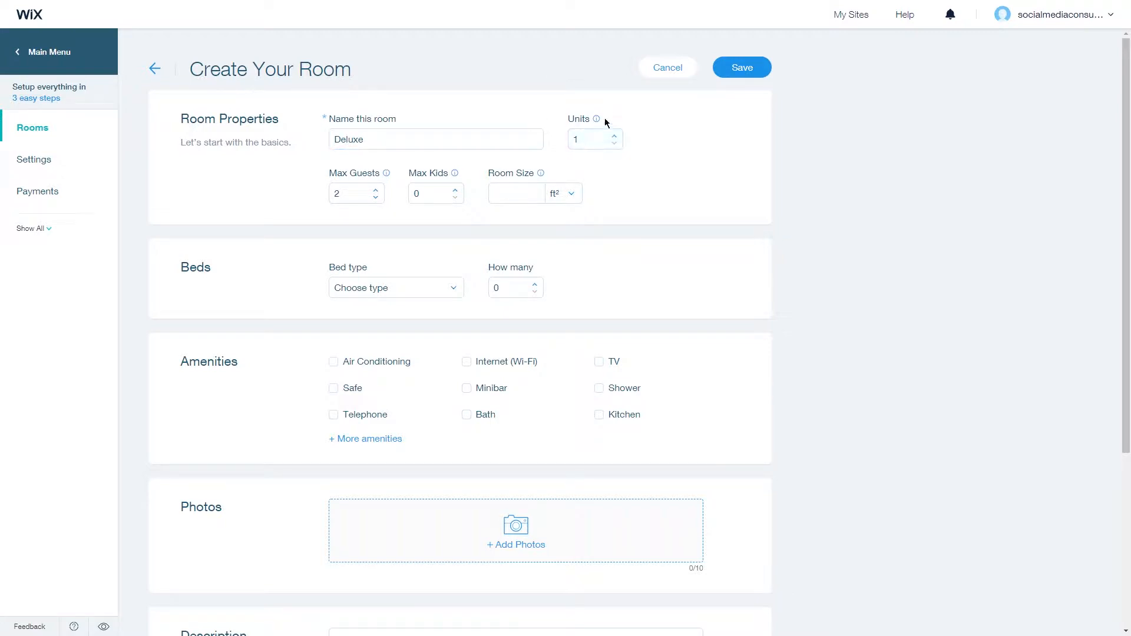
pyautogui.click(614, 135)
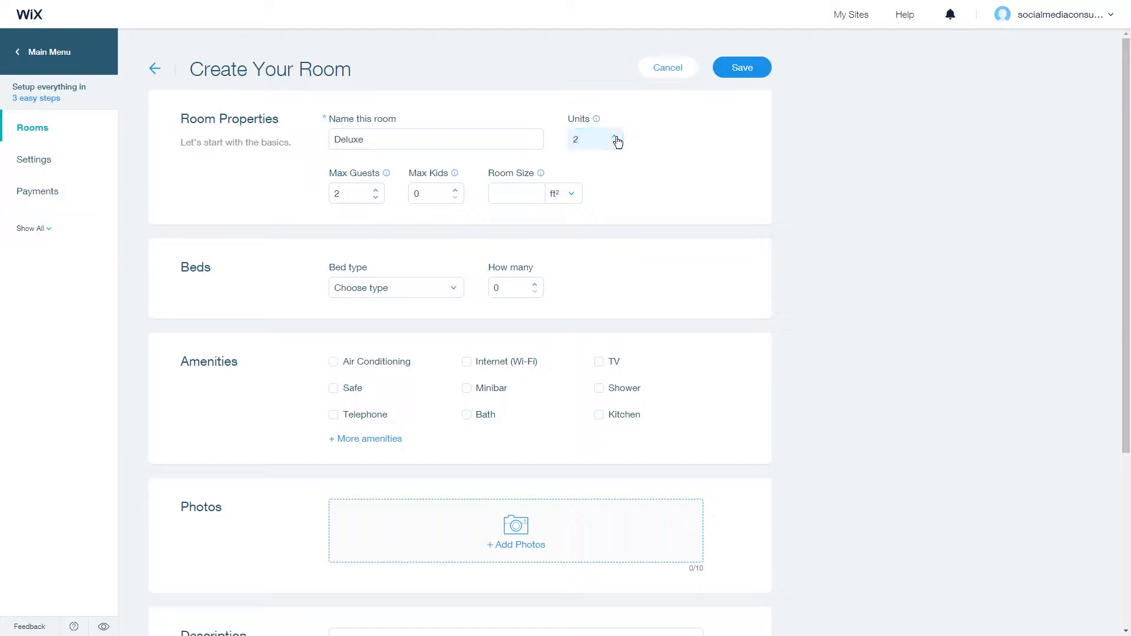
pyautogui.click(614, 136)
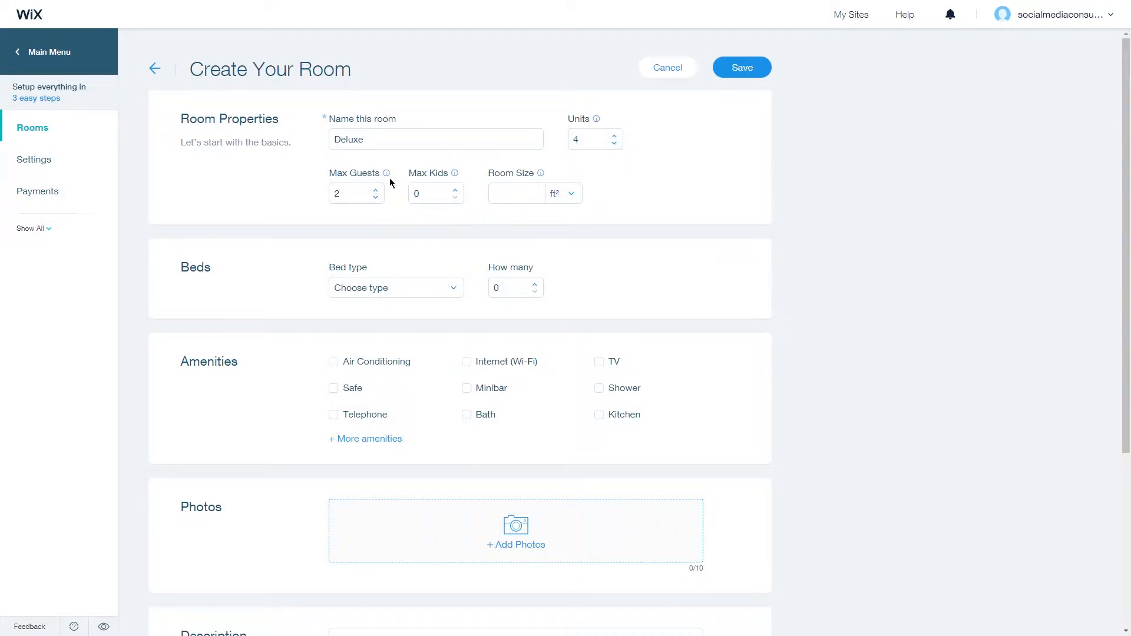
pyautogui.click(375, 190)
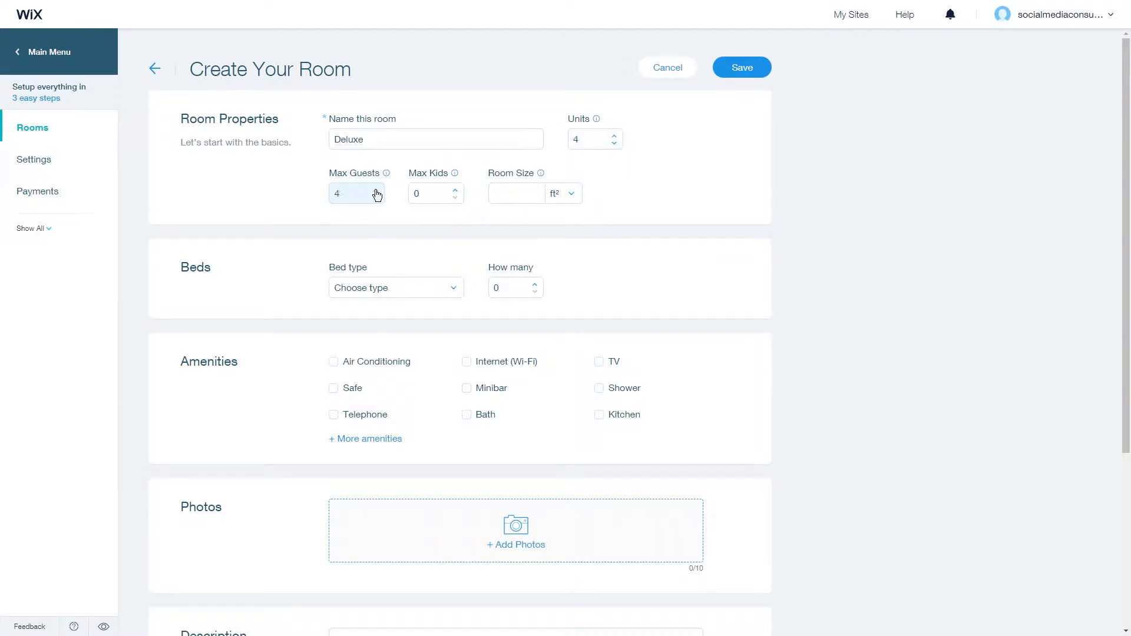
pyautogui.click(515, 193)
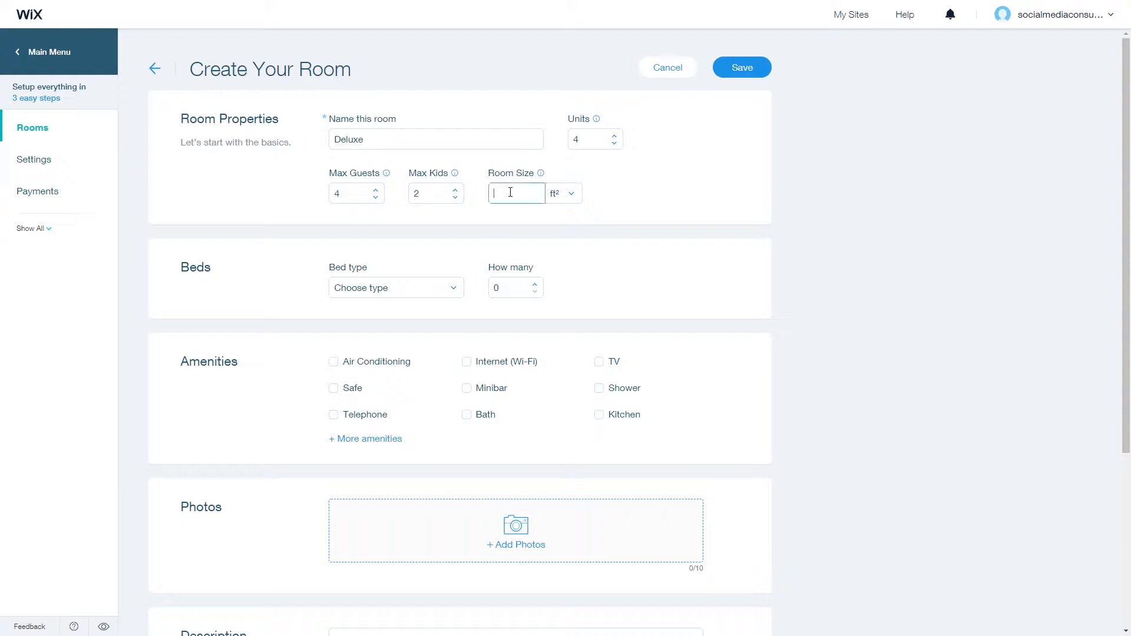
pyautogui.click(570, 193)
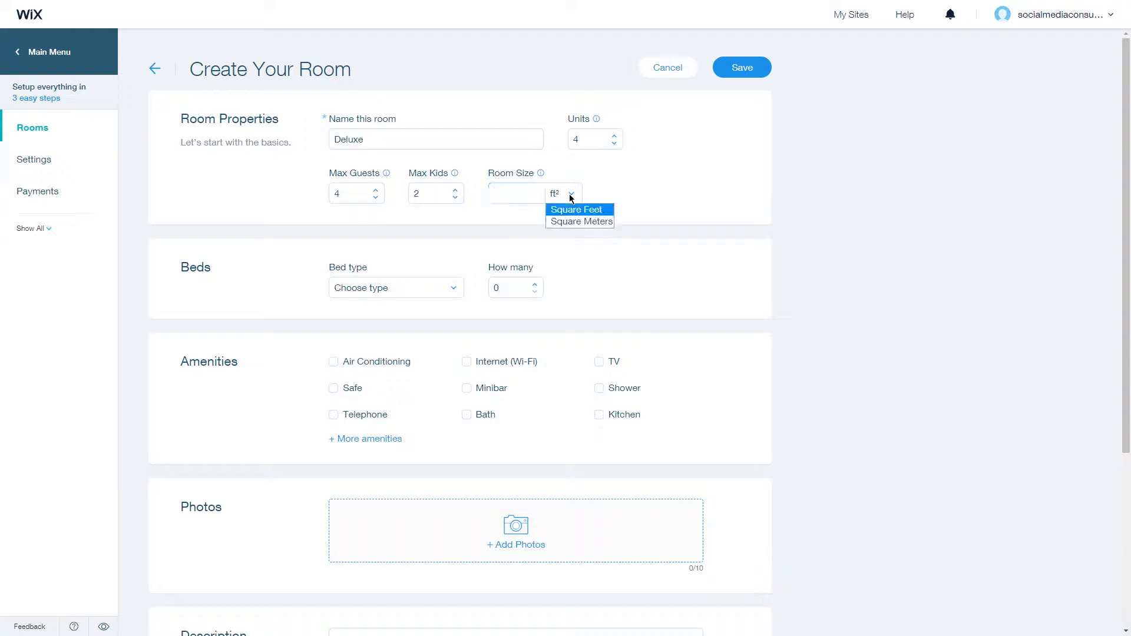
pyautogui.click(579, 221)
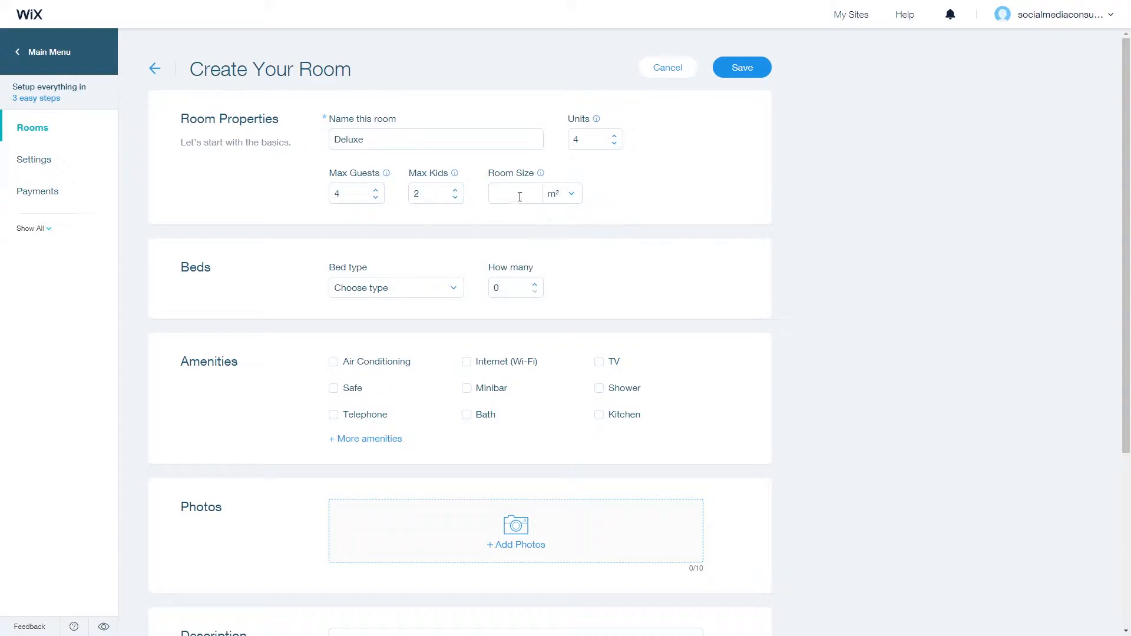
pyautogui.write('35')
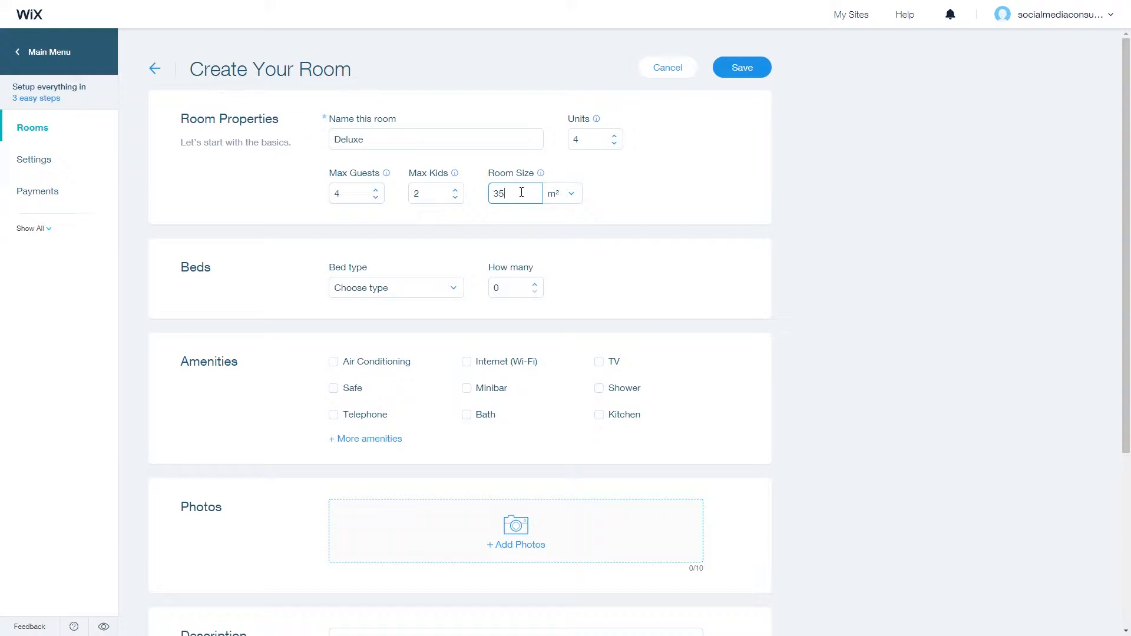
# - Add Double, Single and Twin bed rows, then delete Single and Twin, leaving one Double
pyautogui.scroll(-3)
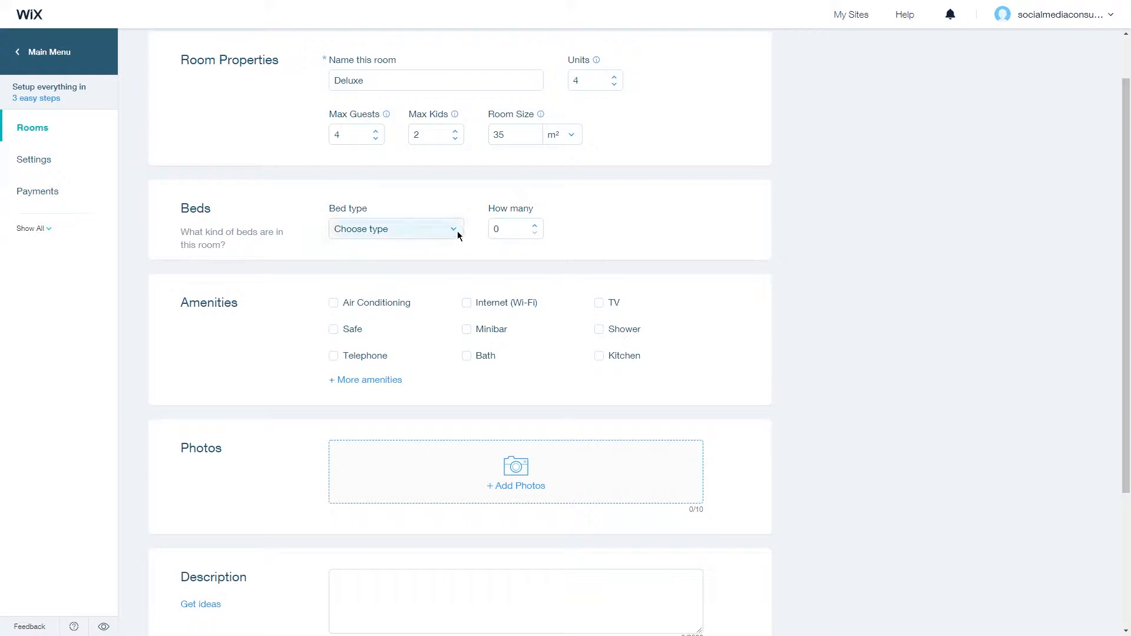
pyautogui.click(395, 229)
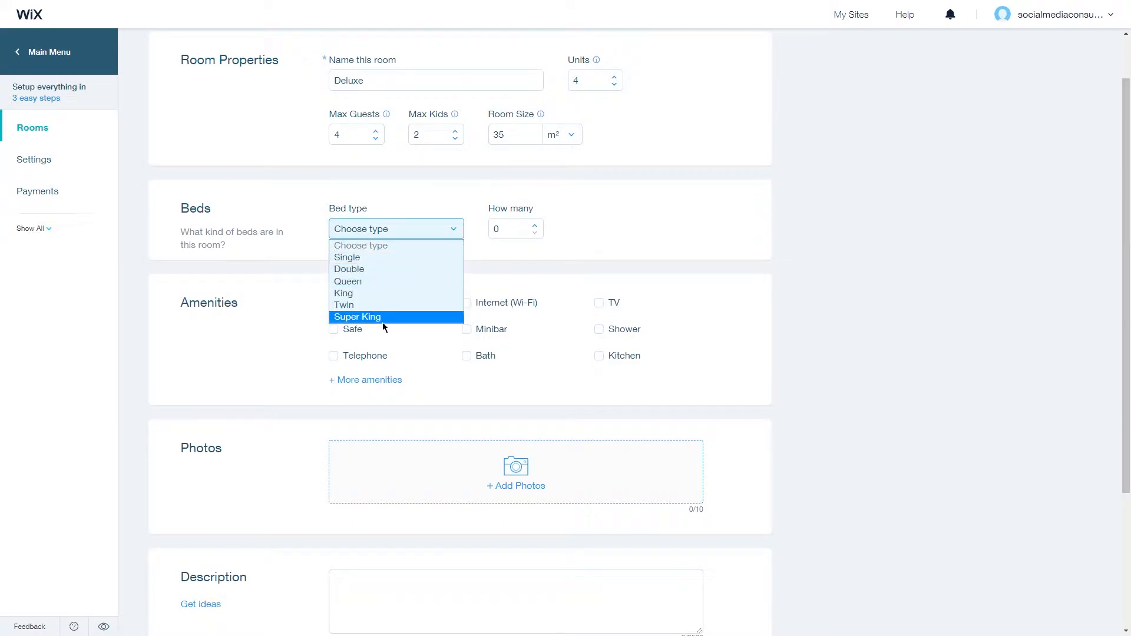
pyautogui.click(350, 269)
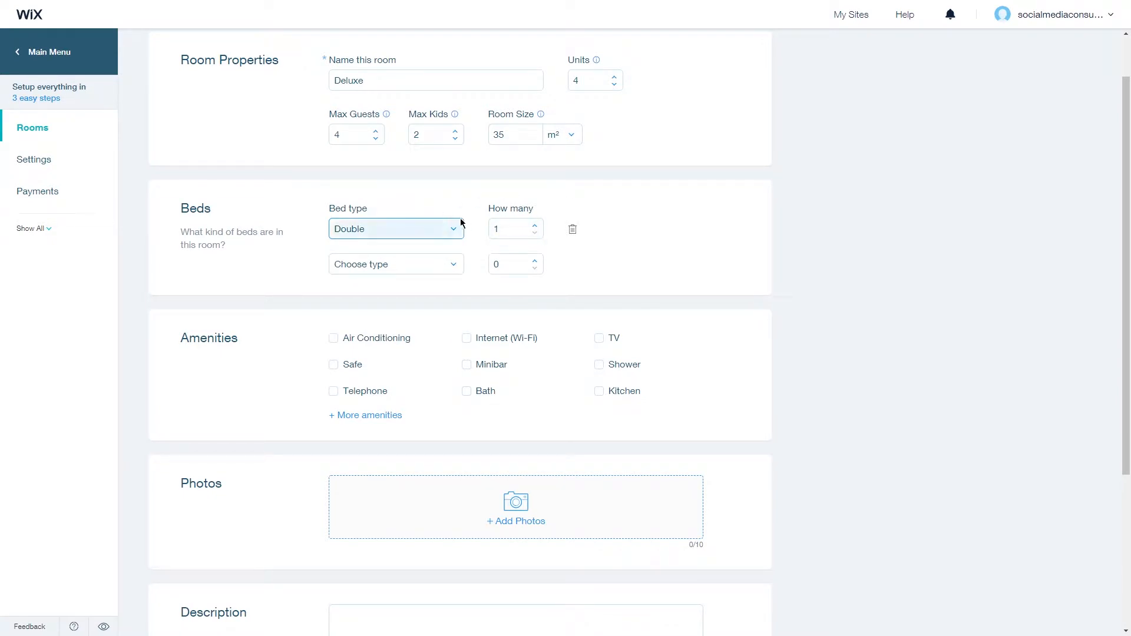
pyautogui.click(395, 264)
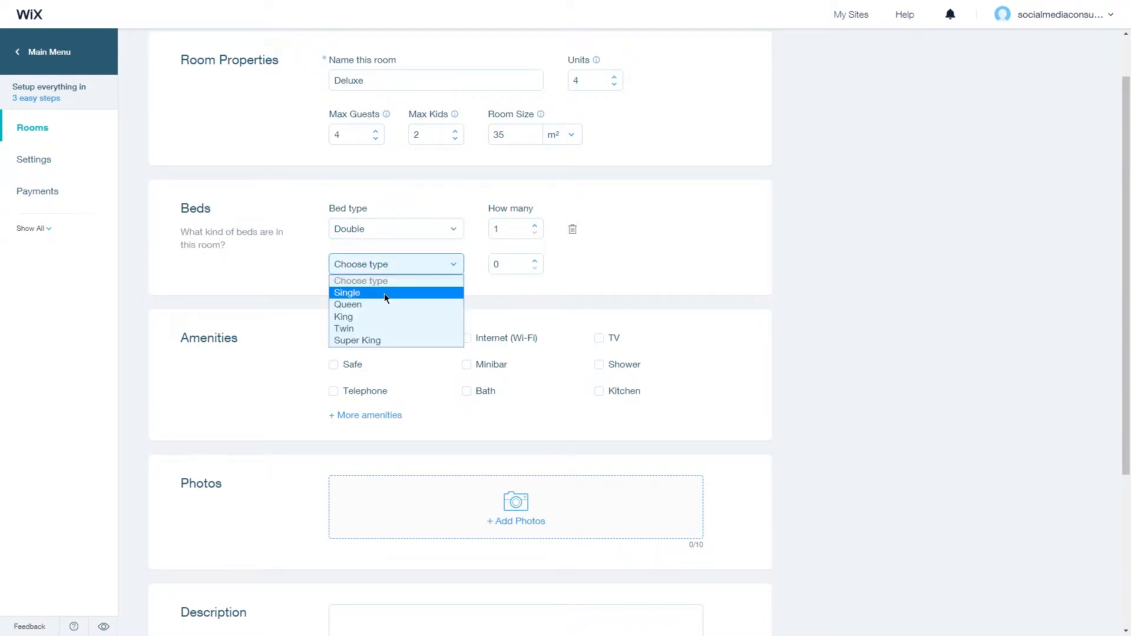
pyautogui.click(346, 292)
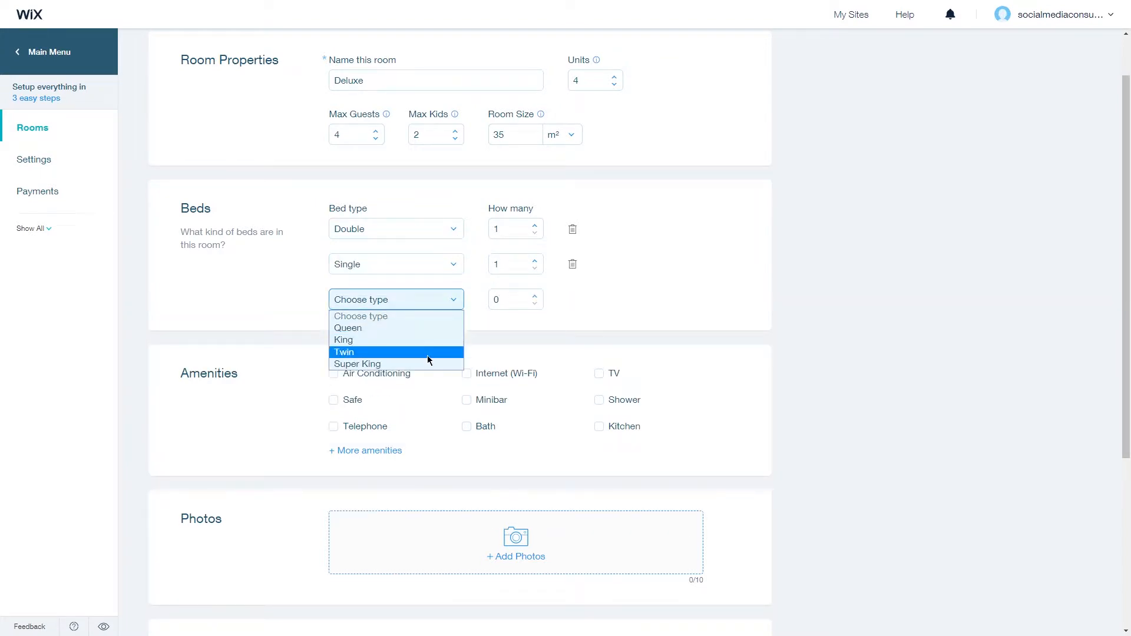
pyautogui.click(344, 353)
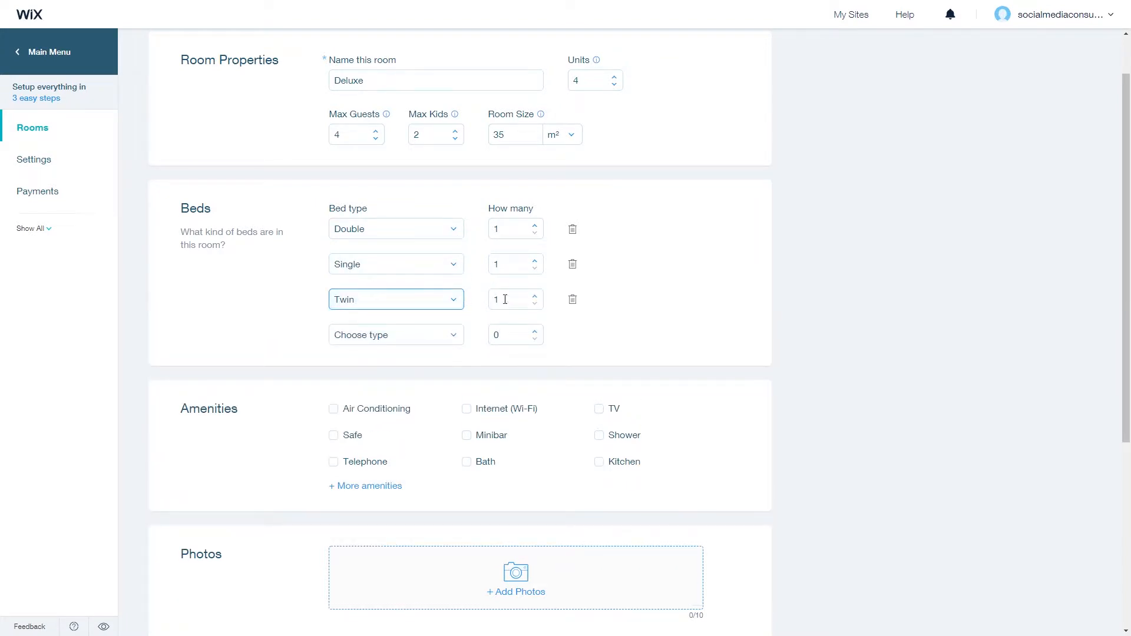
pyautogui.click(572, 299)
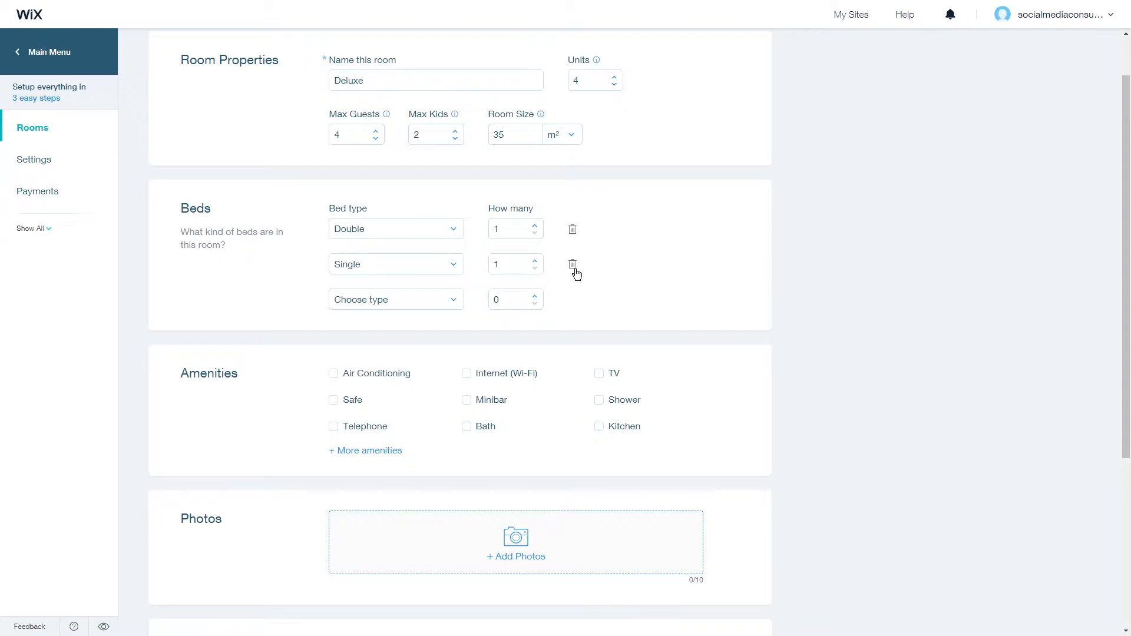
pyautogui.click(572, 264)
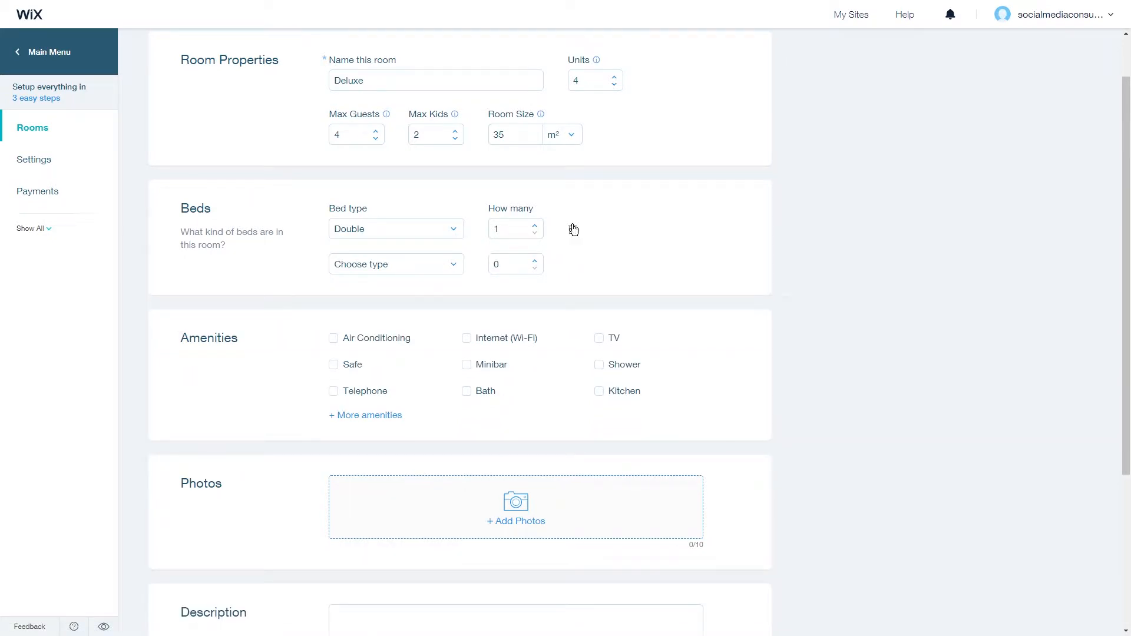
# - Scroll down the Deluxe room form to the Amenities section
pyautogui.scroll(-3)
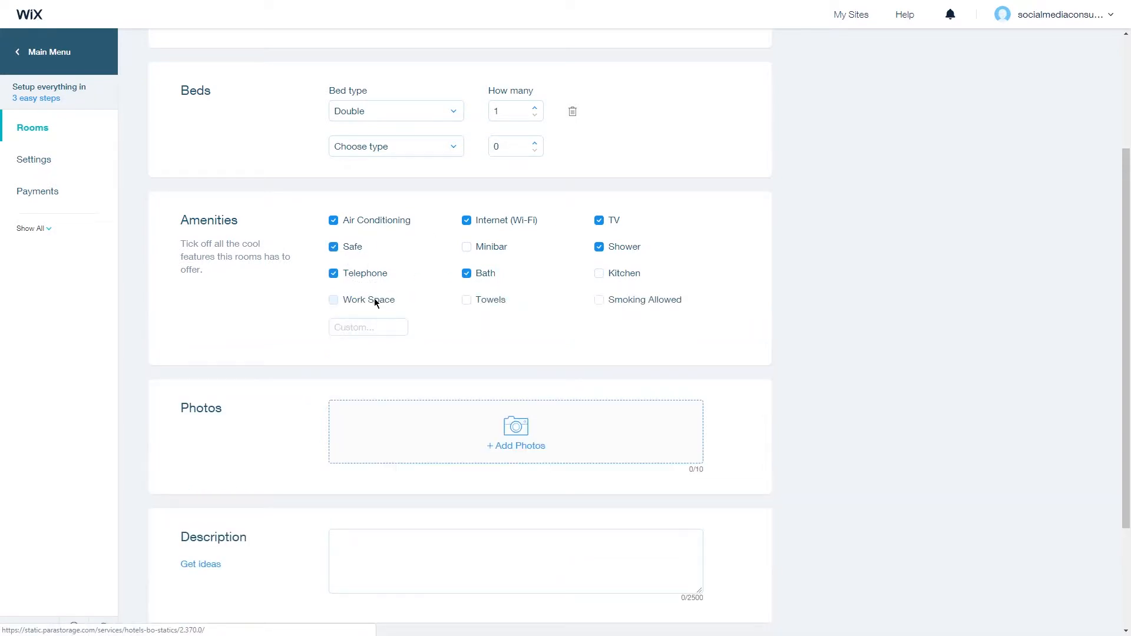
pyautogui.moveTo(327, 293)
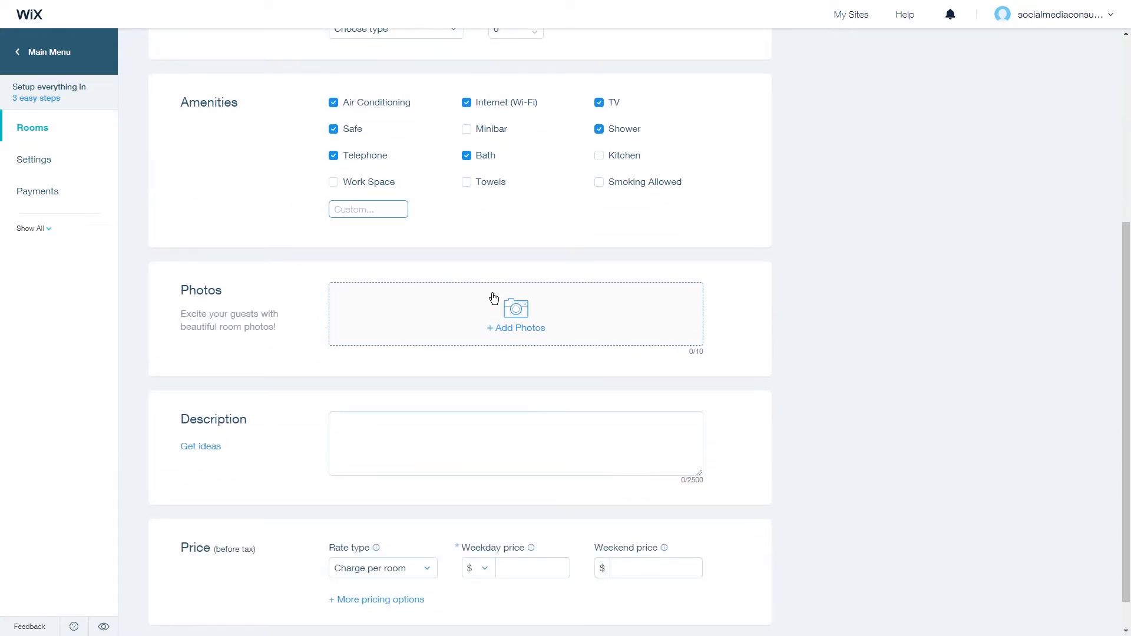
pyautogui.moveTo(536, 315)
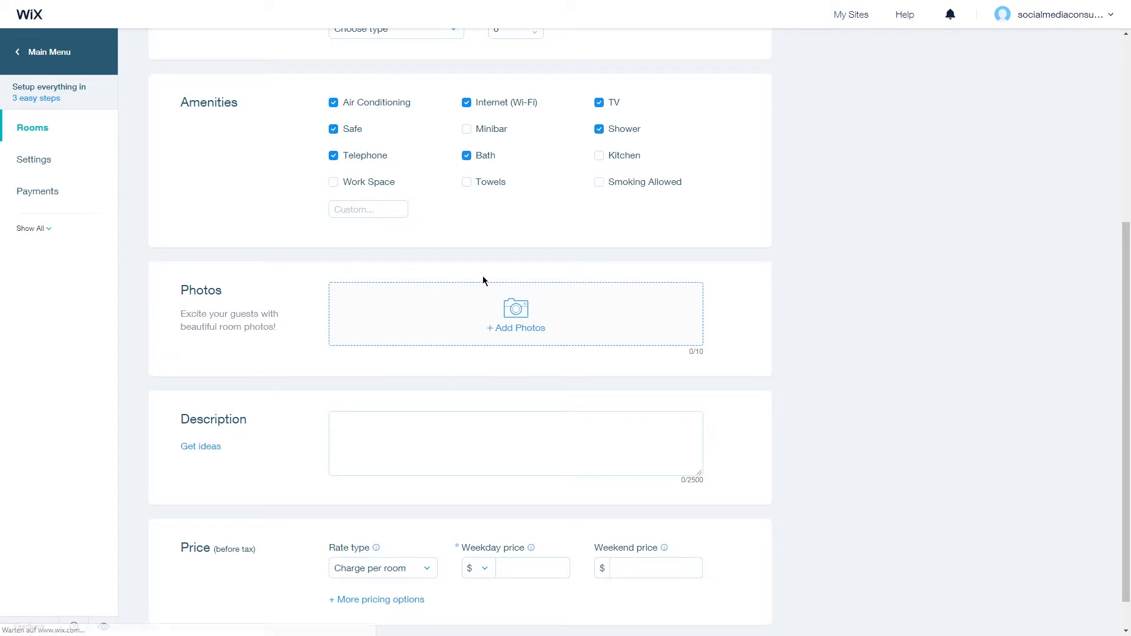
# - Add a free Wix 'hotel' photo of a bedroom with orange pillows
pyautogui.click(515, 327)
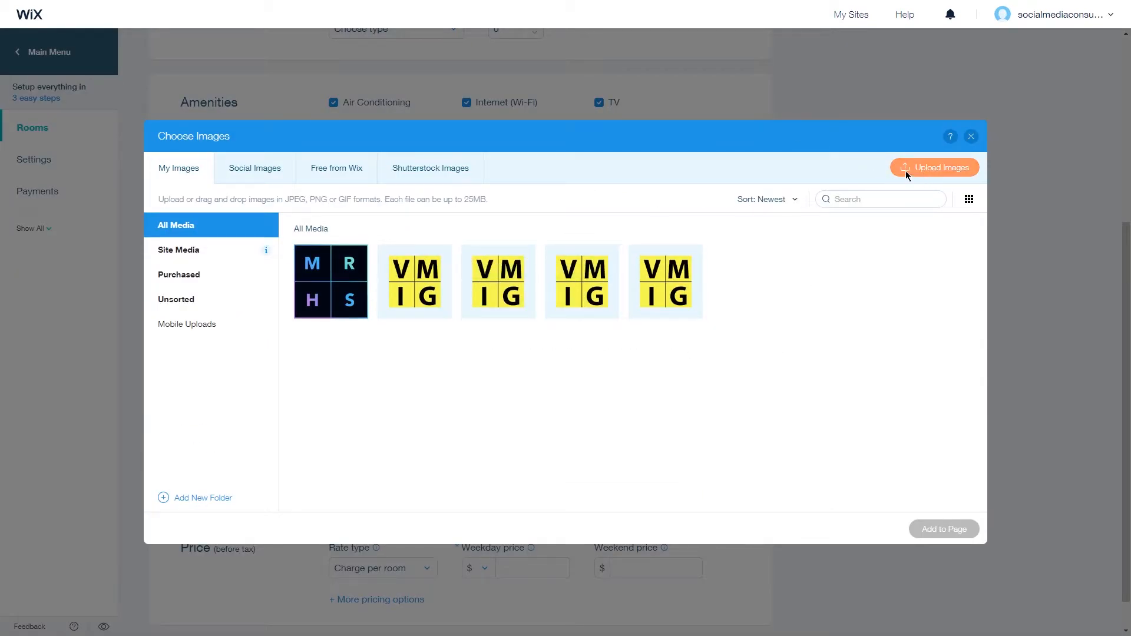
pyautogui.click(335, 167)
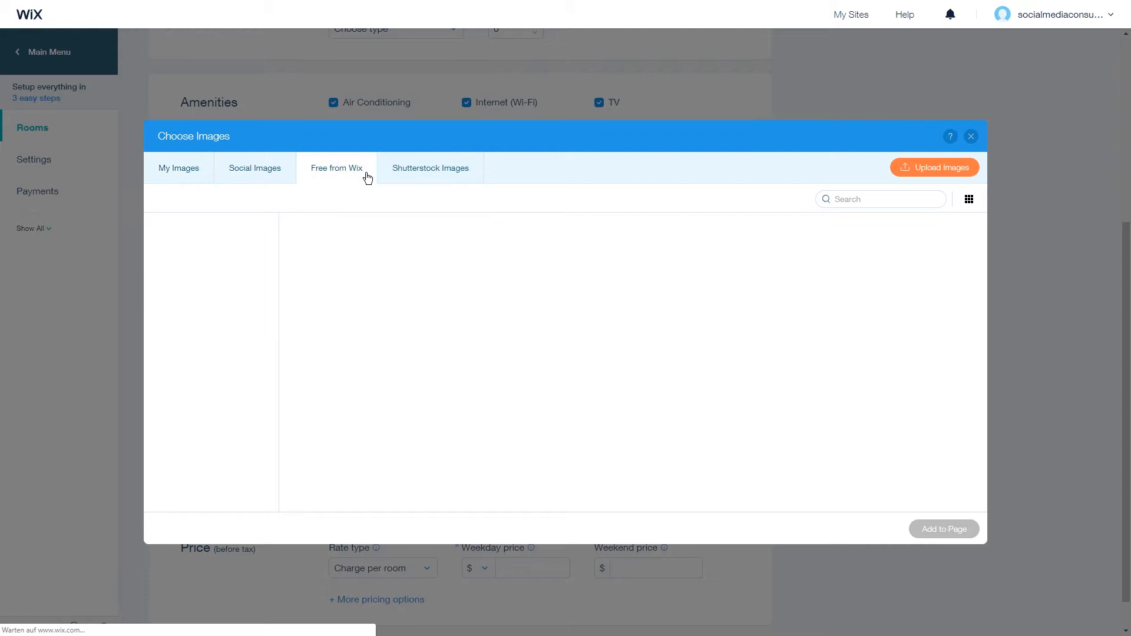
pyautogui.click(336, 168)
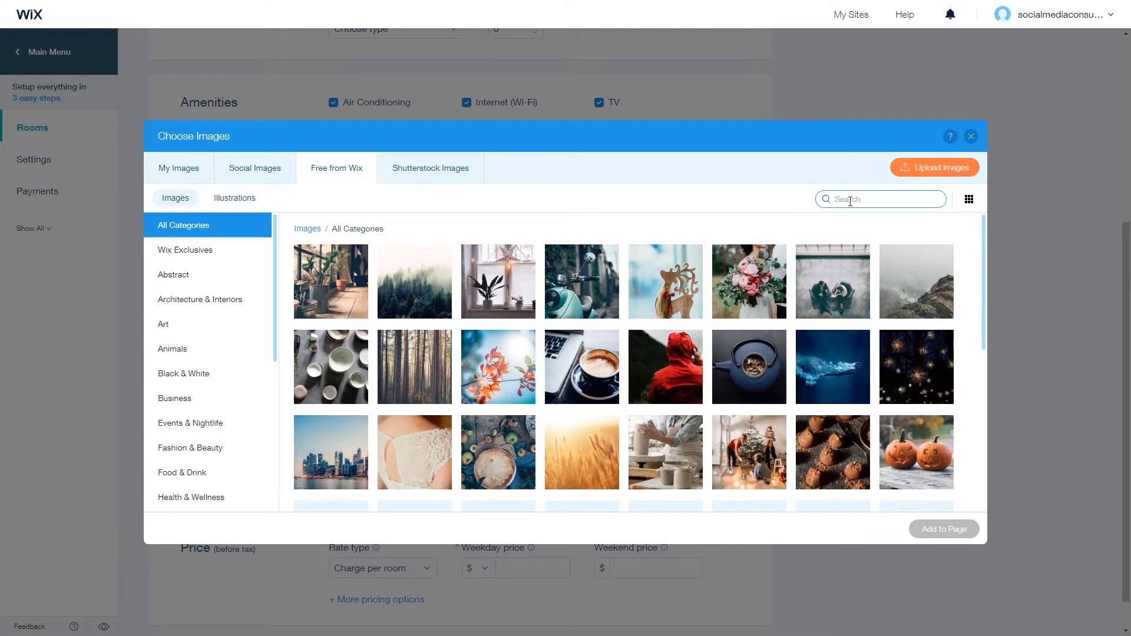
pyautogui.write('hotel')
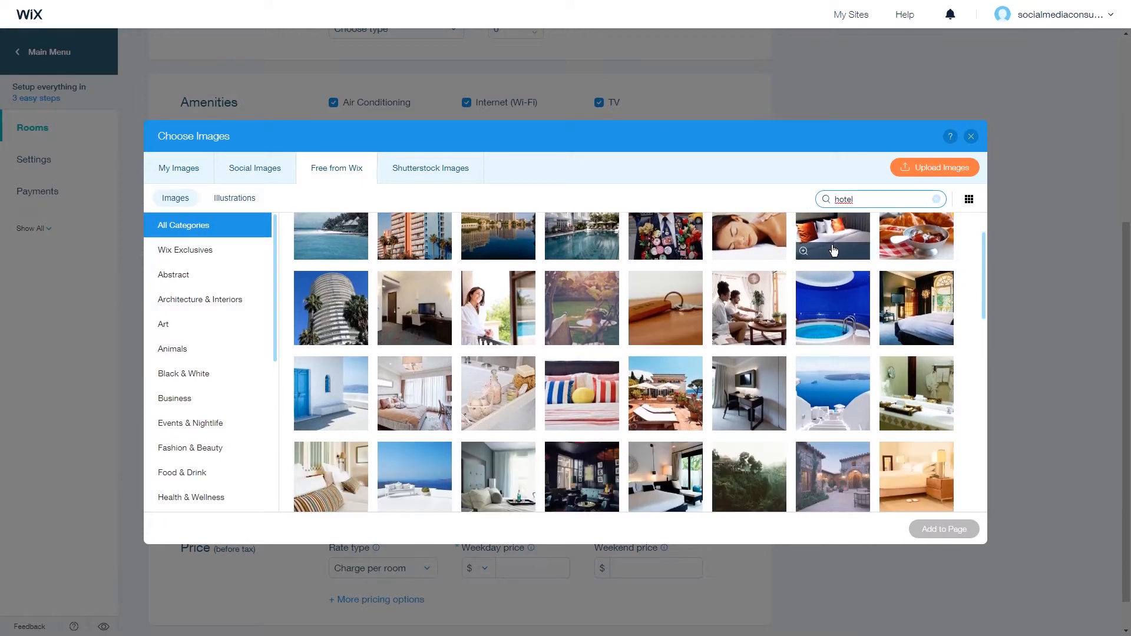
pyautogui.click(833, 250)
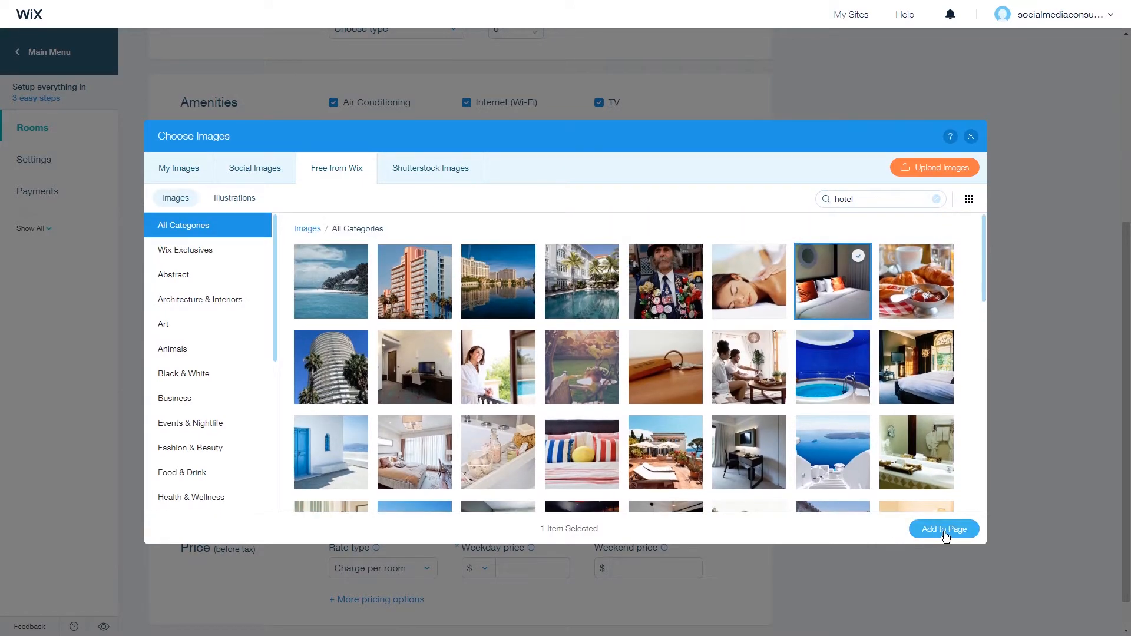
pyautogui.click(944, 529)
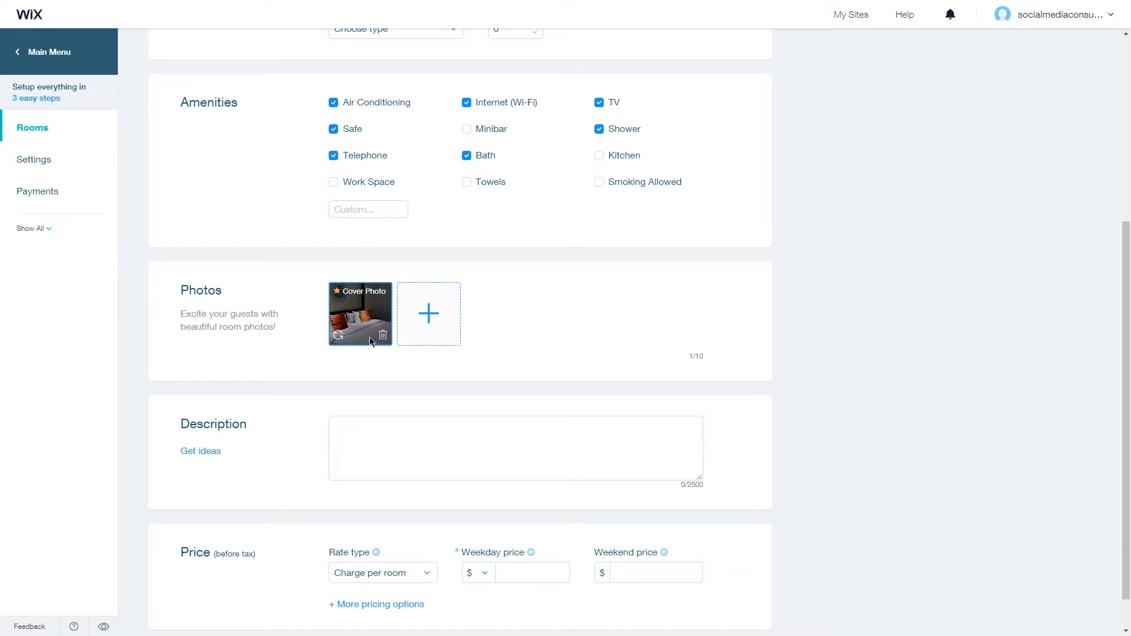
# - Add a second free Wix 'hotel' photo showing a breakfast spread
pyautogui.click(428, 314)
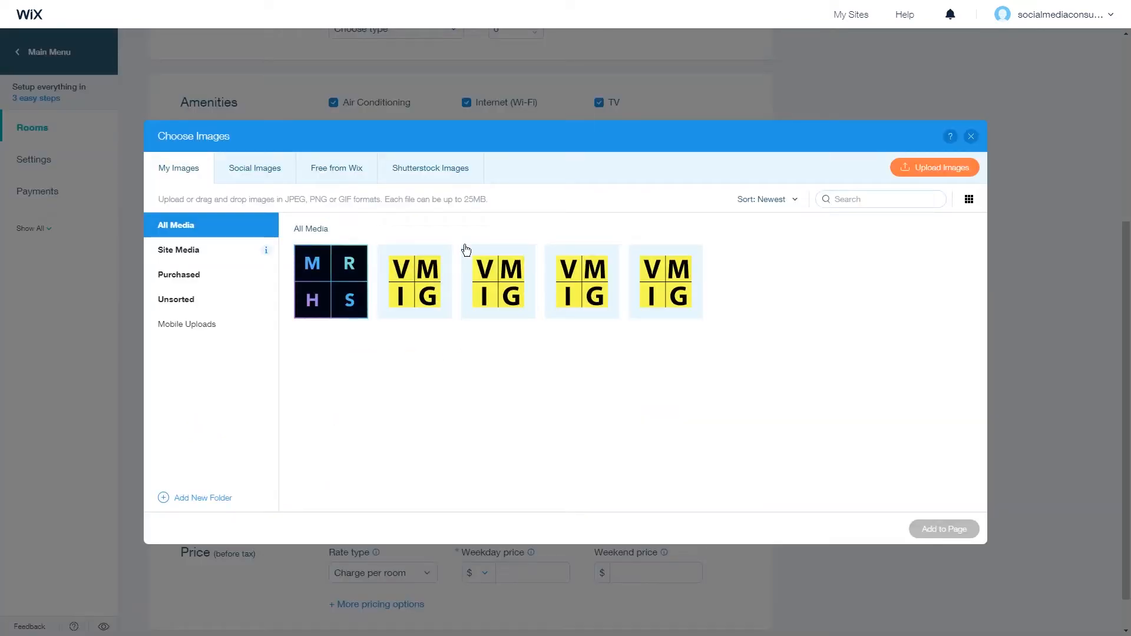
pyautogui.click(335, 168)
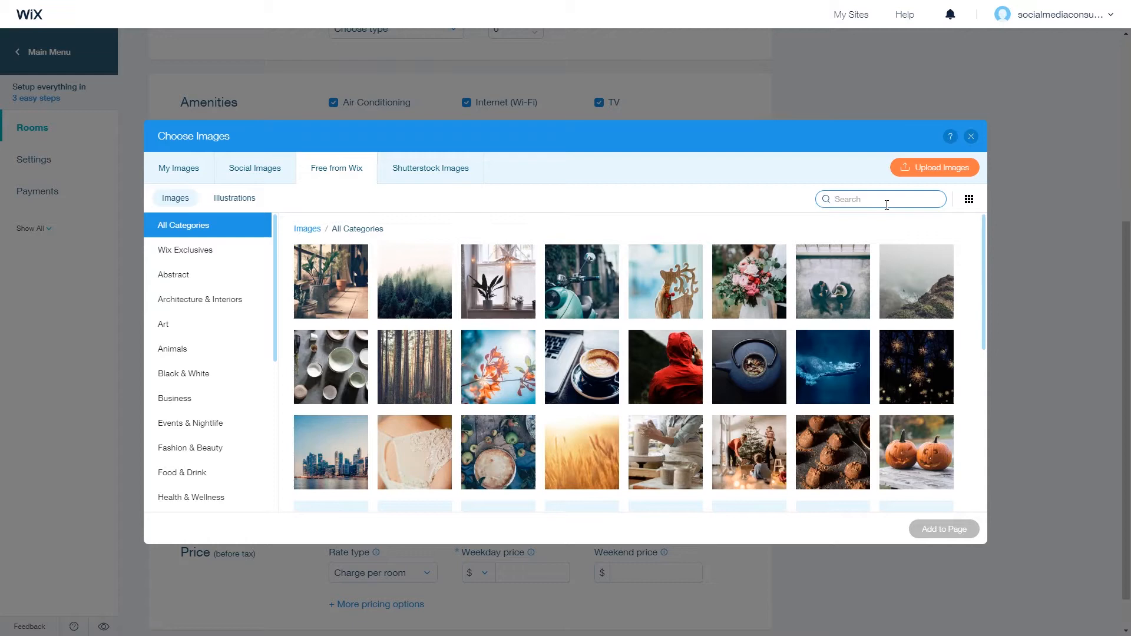
pyautogui.write('hotel')
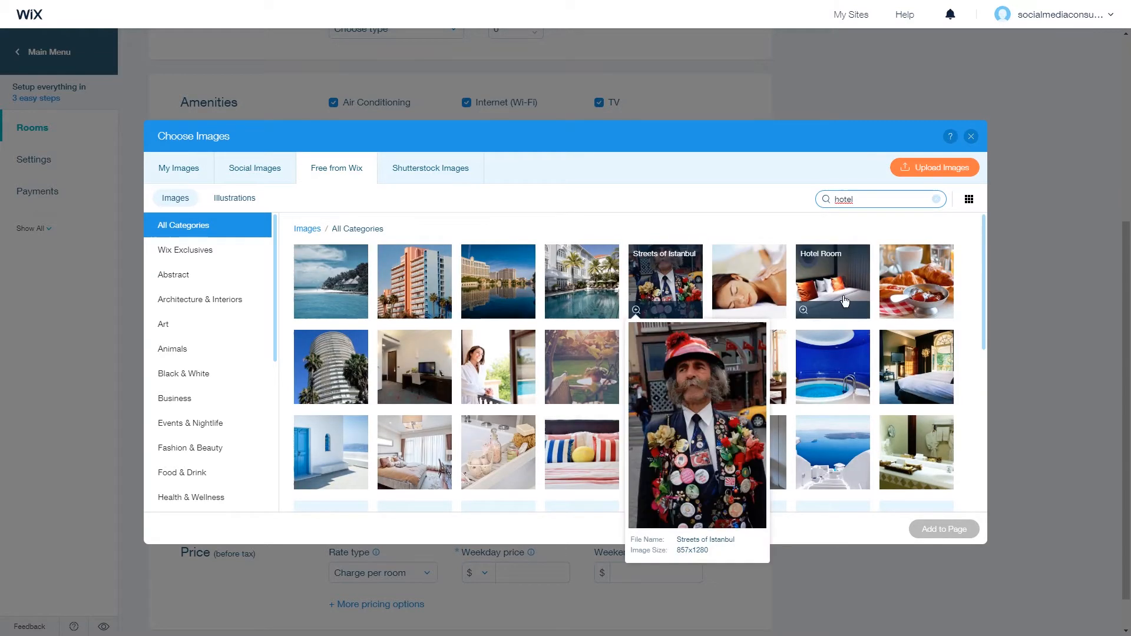
pyautogui.click(942, 529)
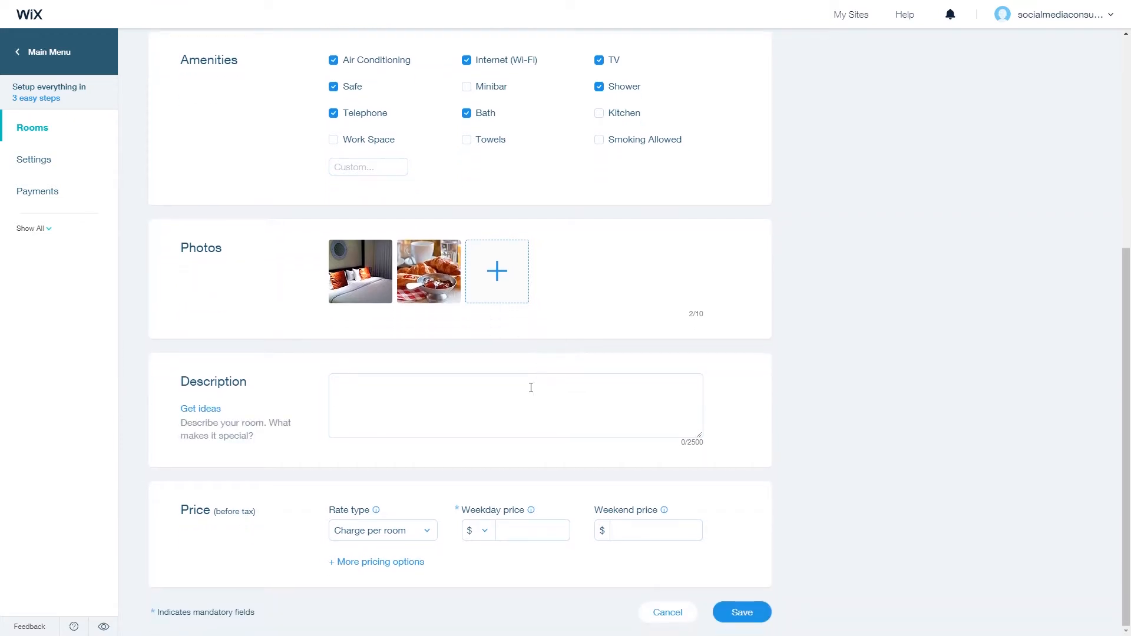
# - Charge per person in Euro, 45 weekdays and 60 weekends, and show more pricing options
pyautogui.click(515, 405)
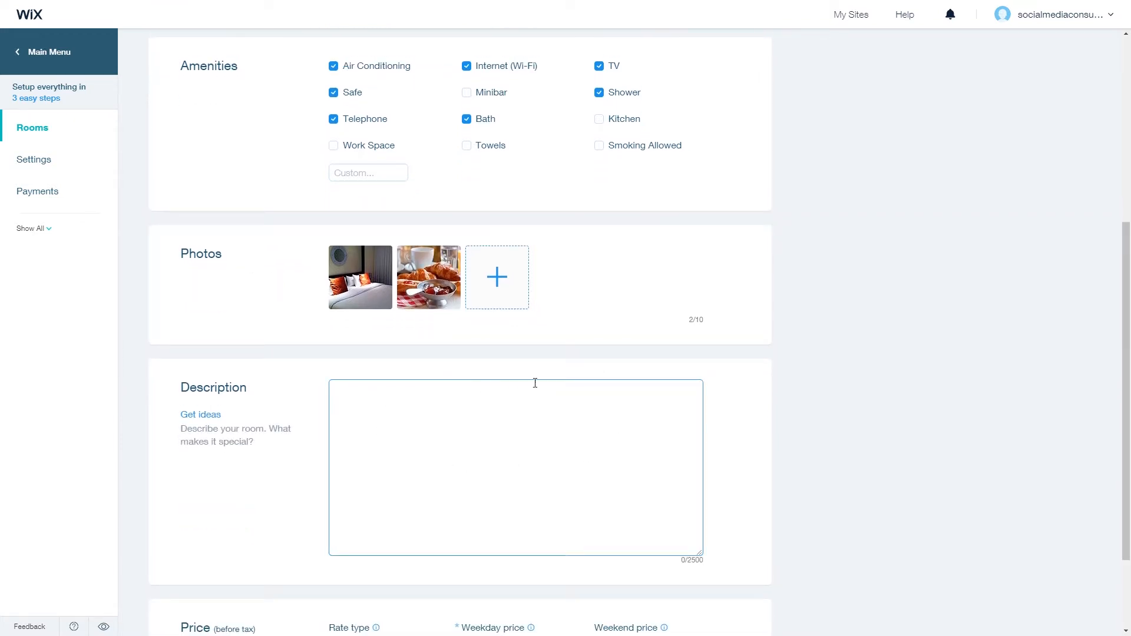
pyautogui.scroll(-3)
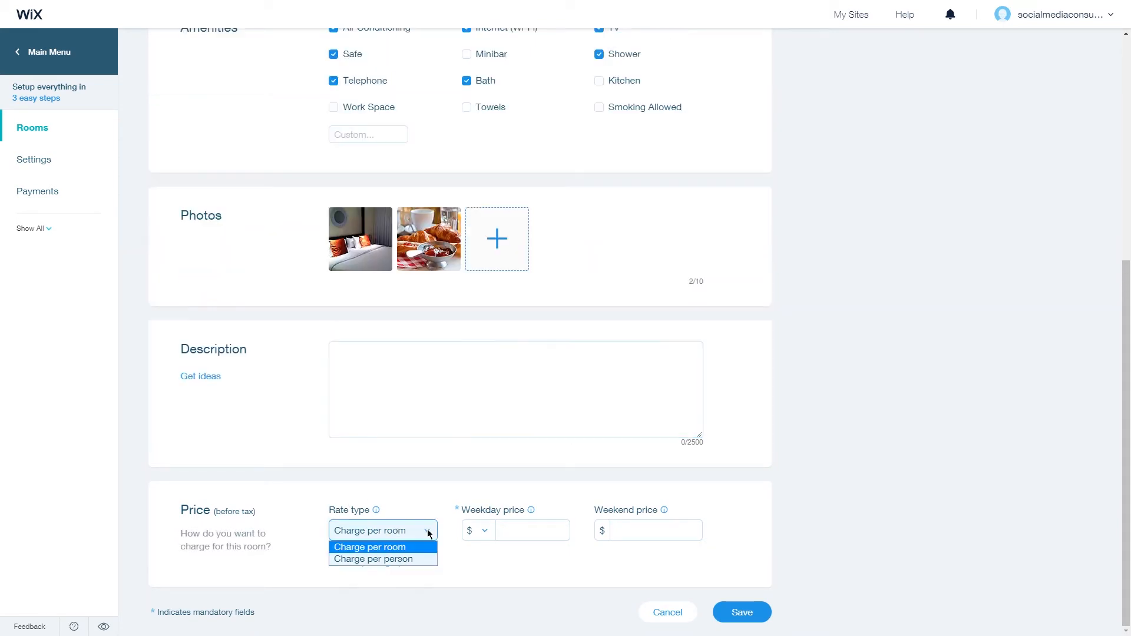
pyautogui.click(373, 559)
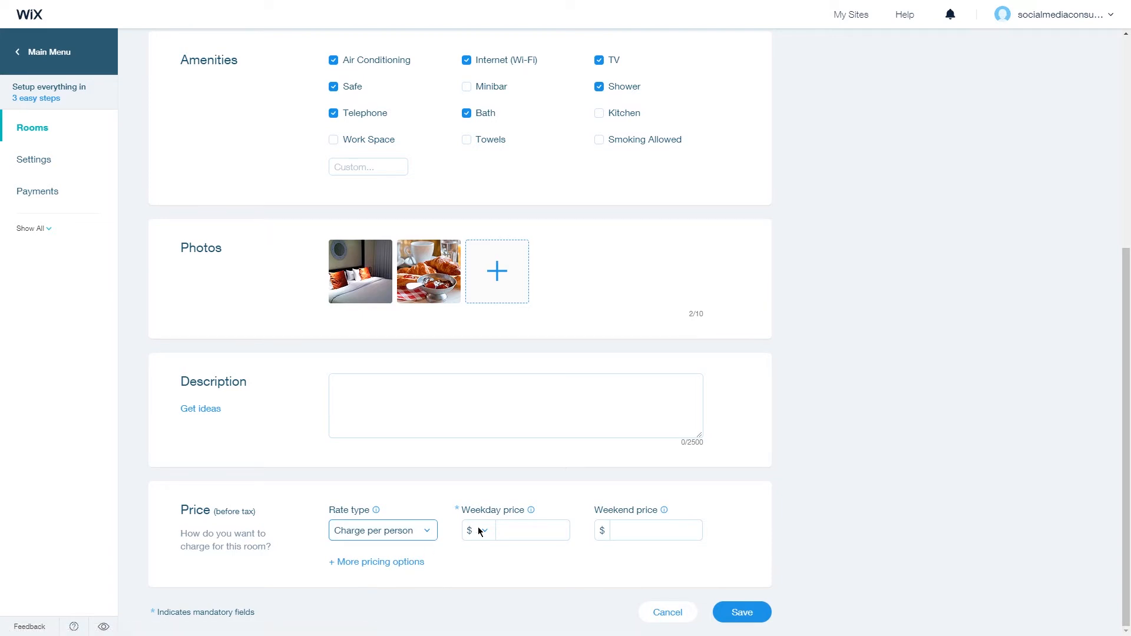
pyautogui.click(478, 531)
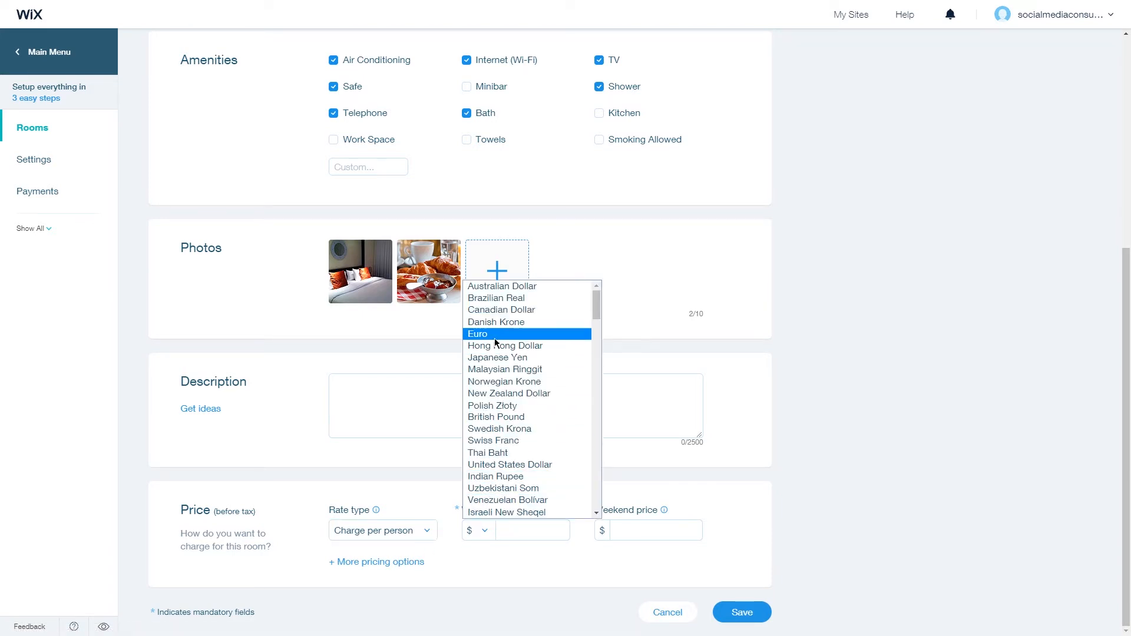
pyautogui.click(478, 333)
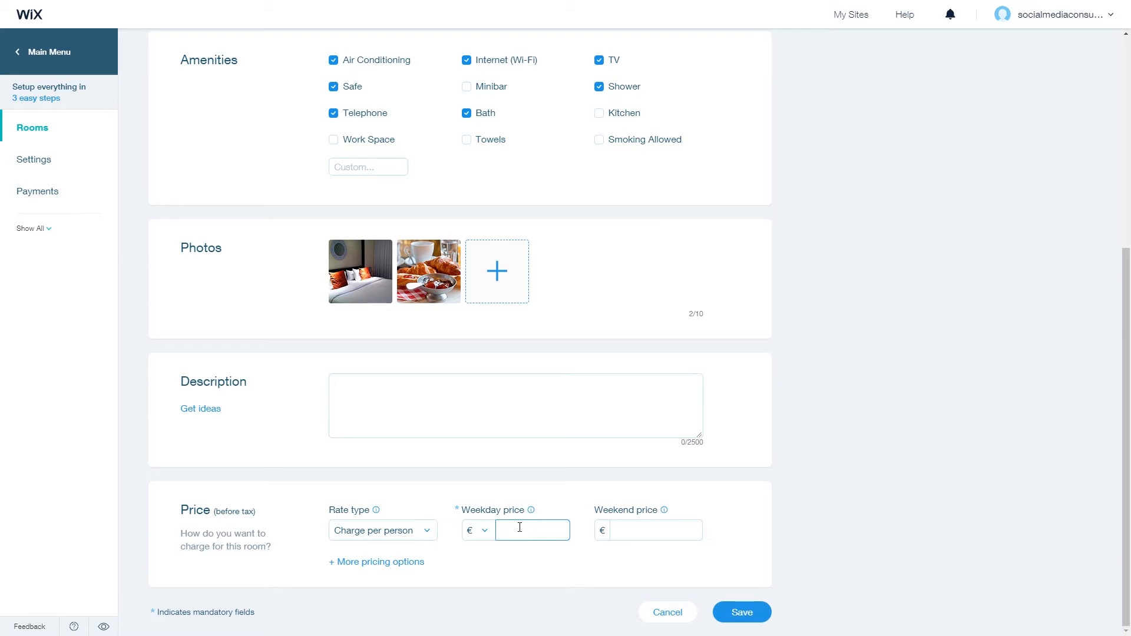
pyautogui.write('45')
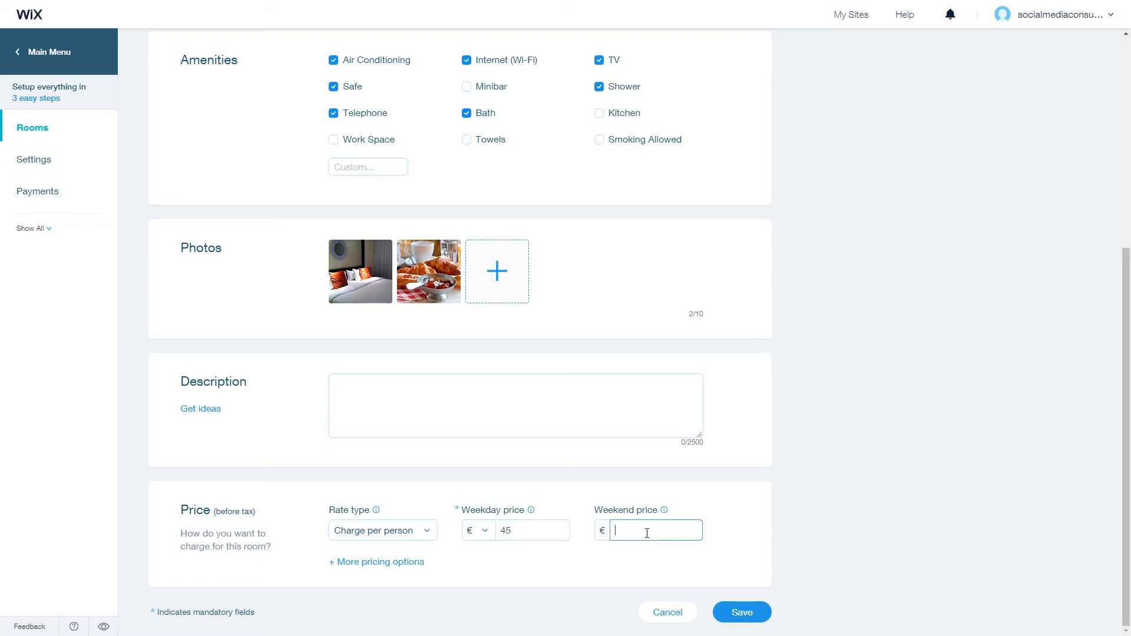
pyautogui.write('60')
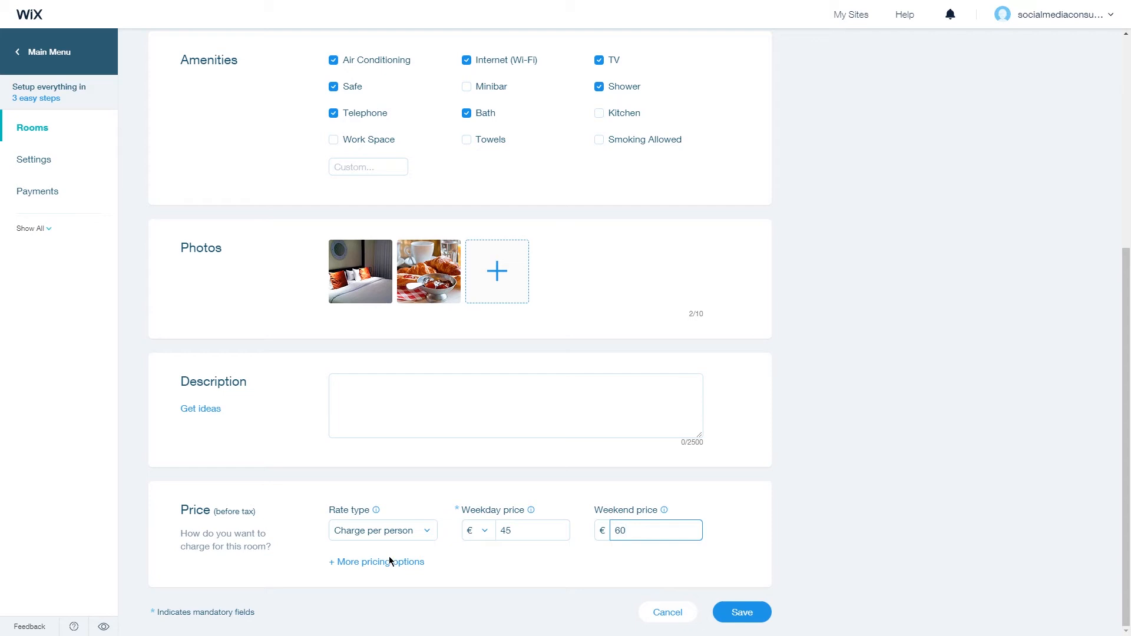
pyautogui.click(375, 562)
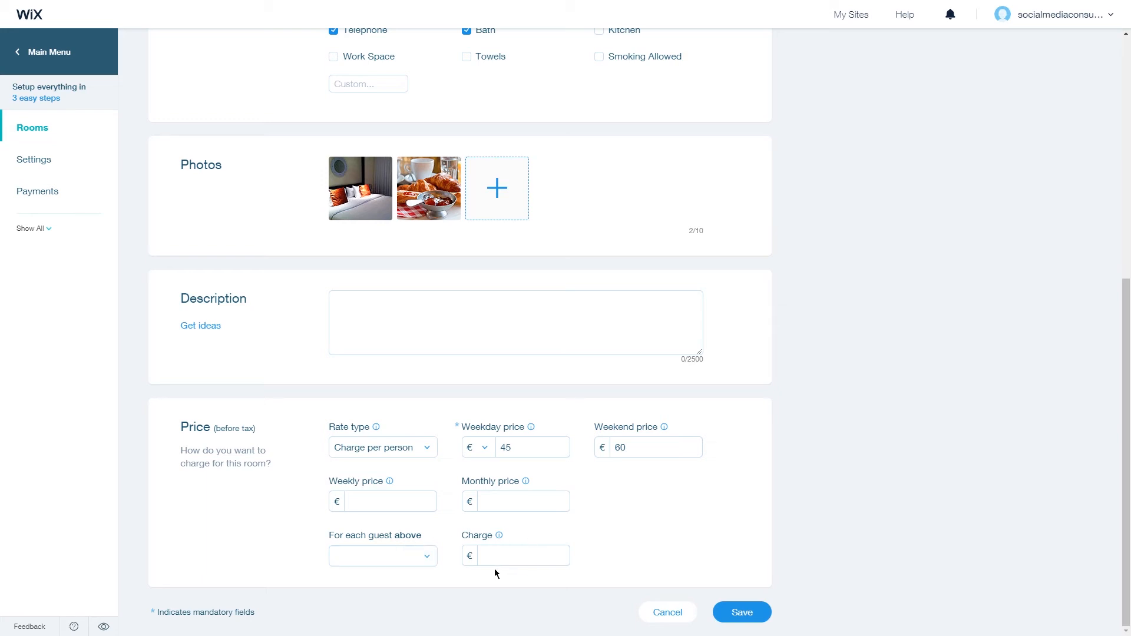
pyautogui.moveTo(499, 536)
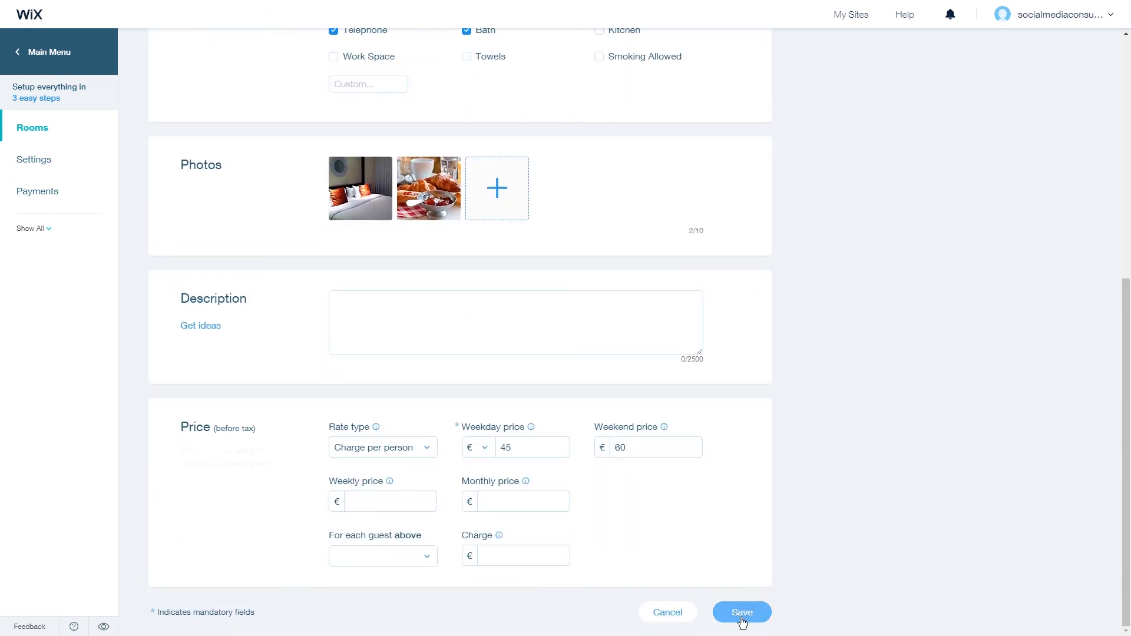
# - Save the Deluxe room type and start a new blank room type
pyautogui.click(742, 611)
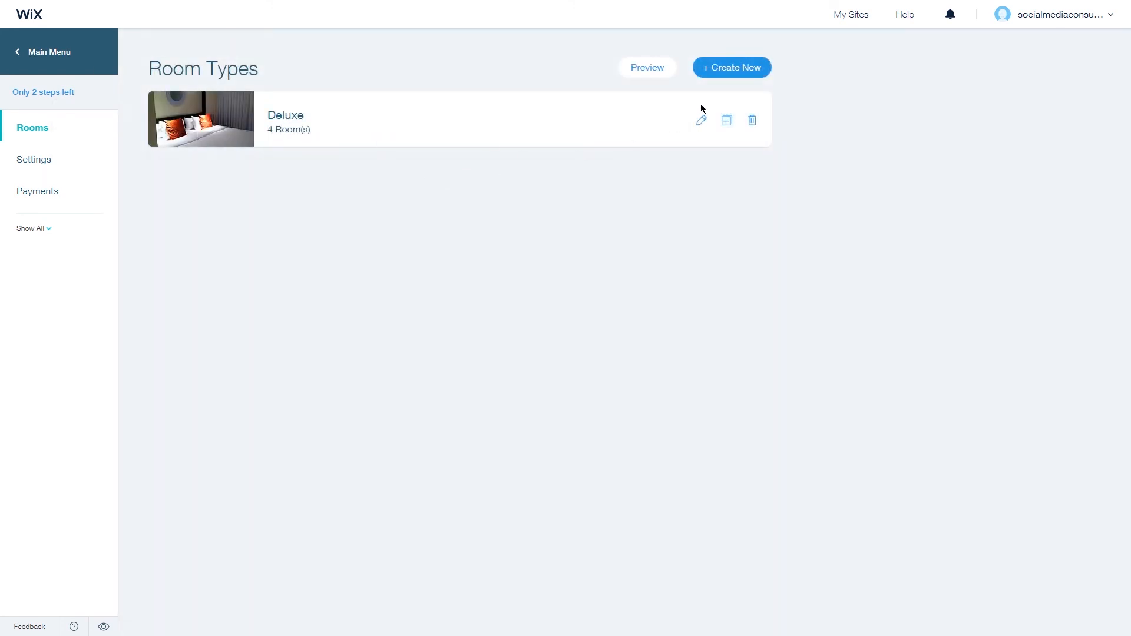
pyautogui.click(730, 67)
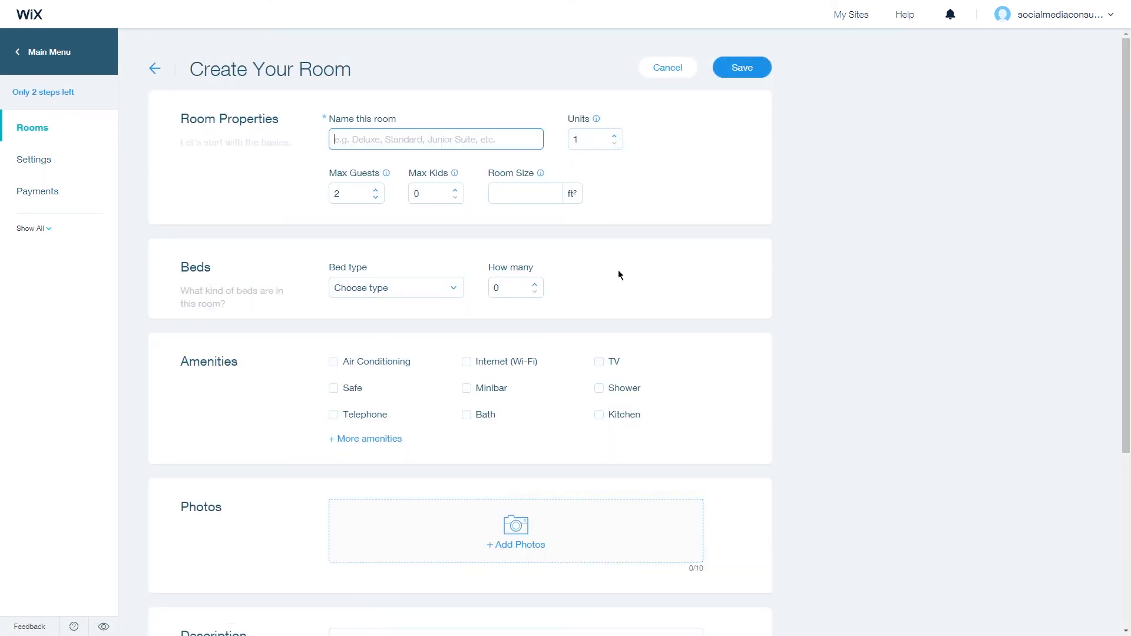